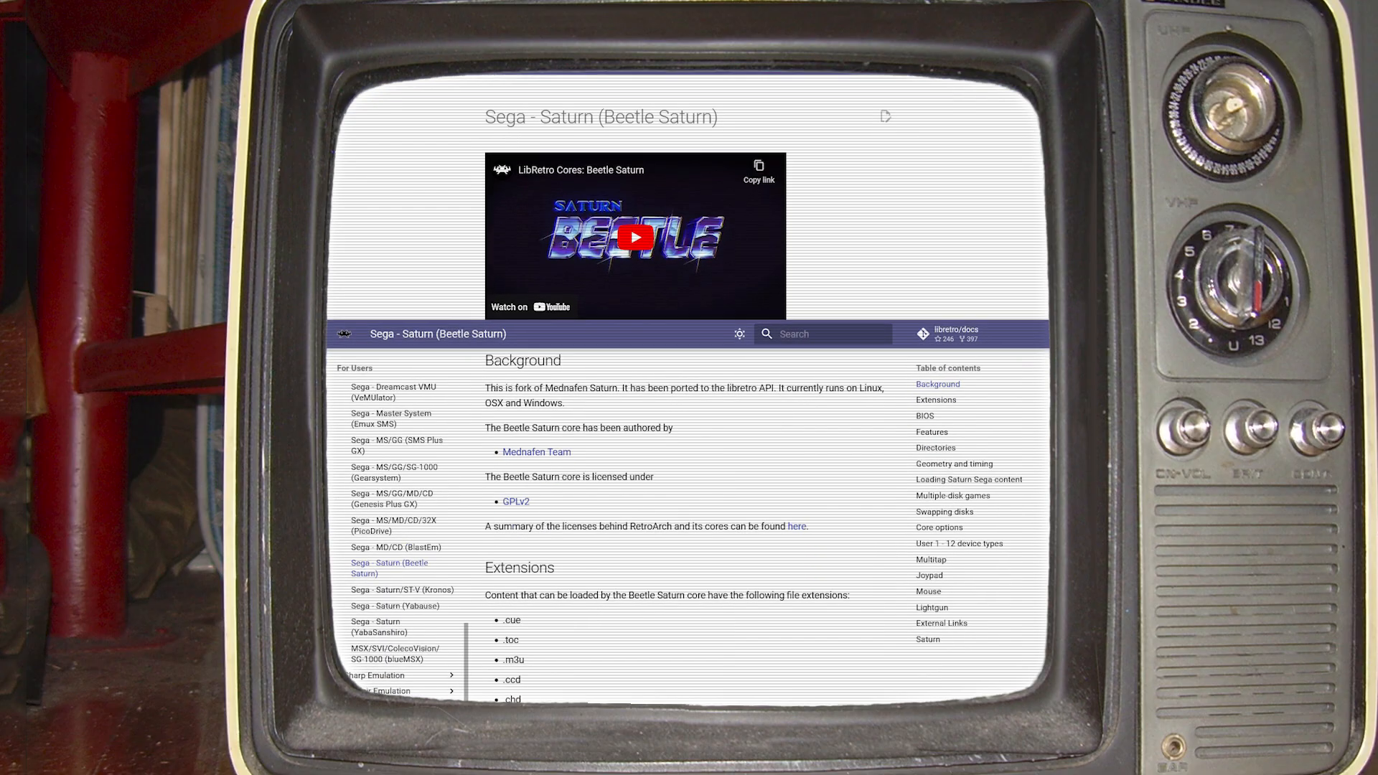
# Step: Scroll the Beetle Saturn docs past Extensions, BIOS, Directories and loading content down to Core options
pyautogui.scroll(-3)
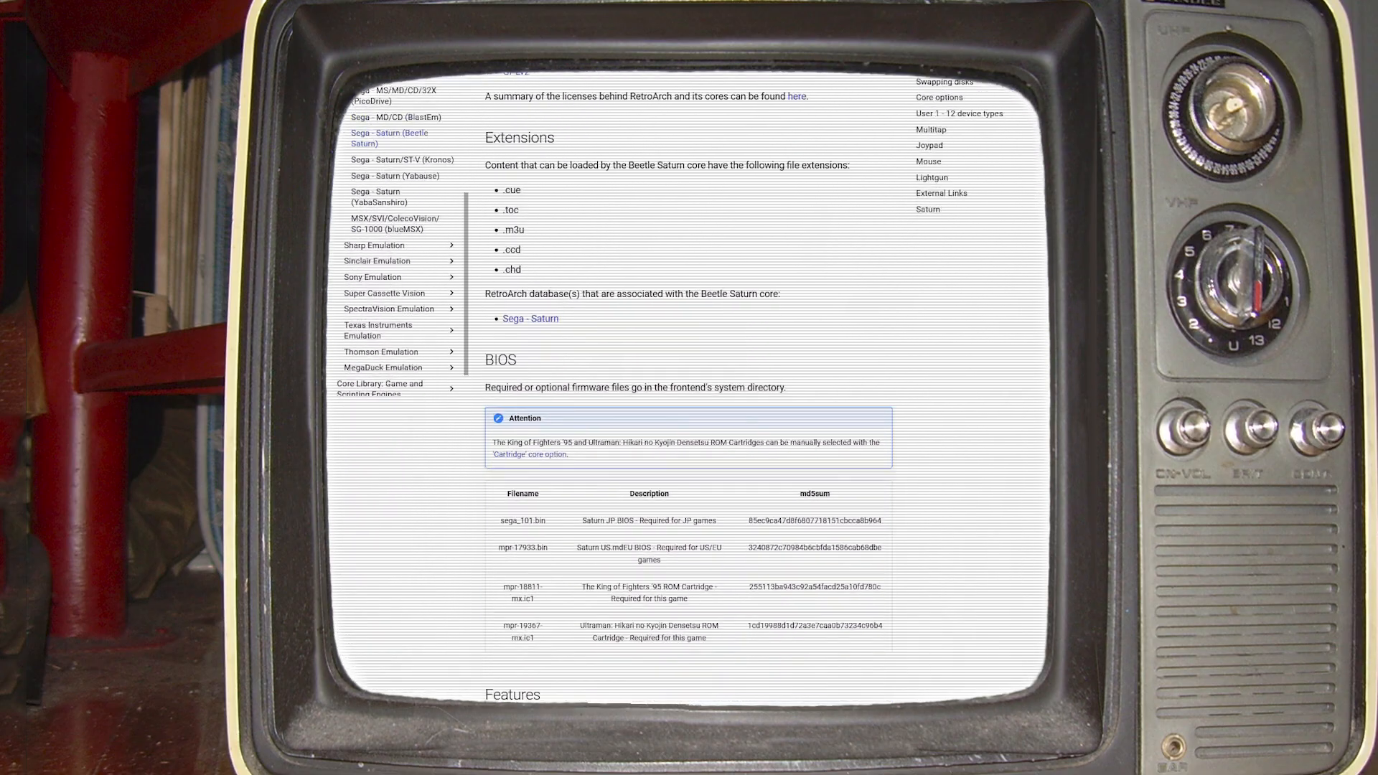
pyautogui.scroll(-3)
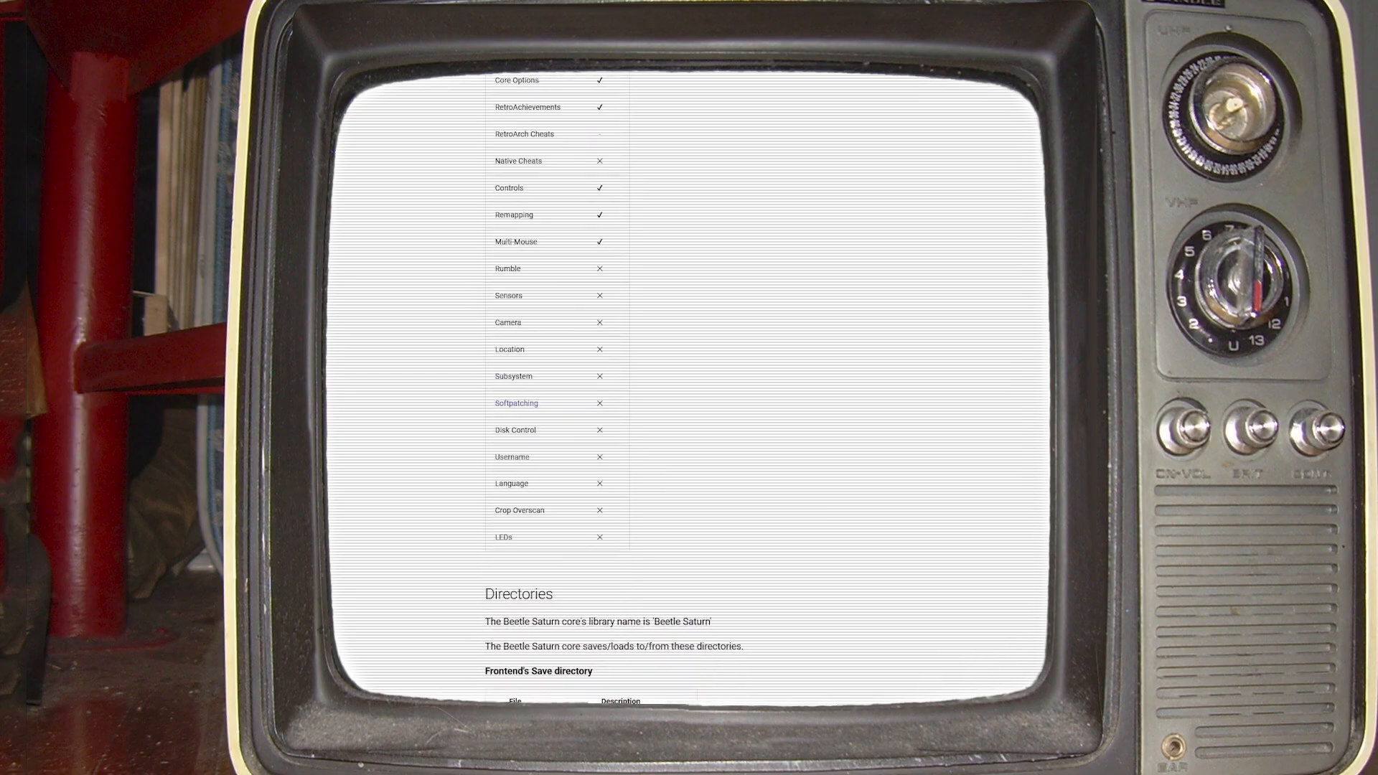
pyautogui.scroll(-3)
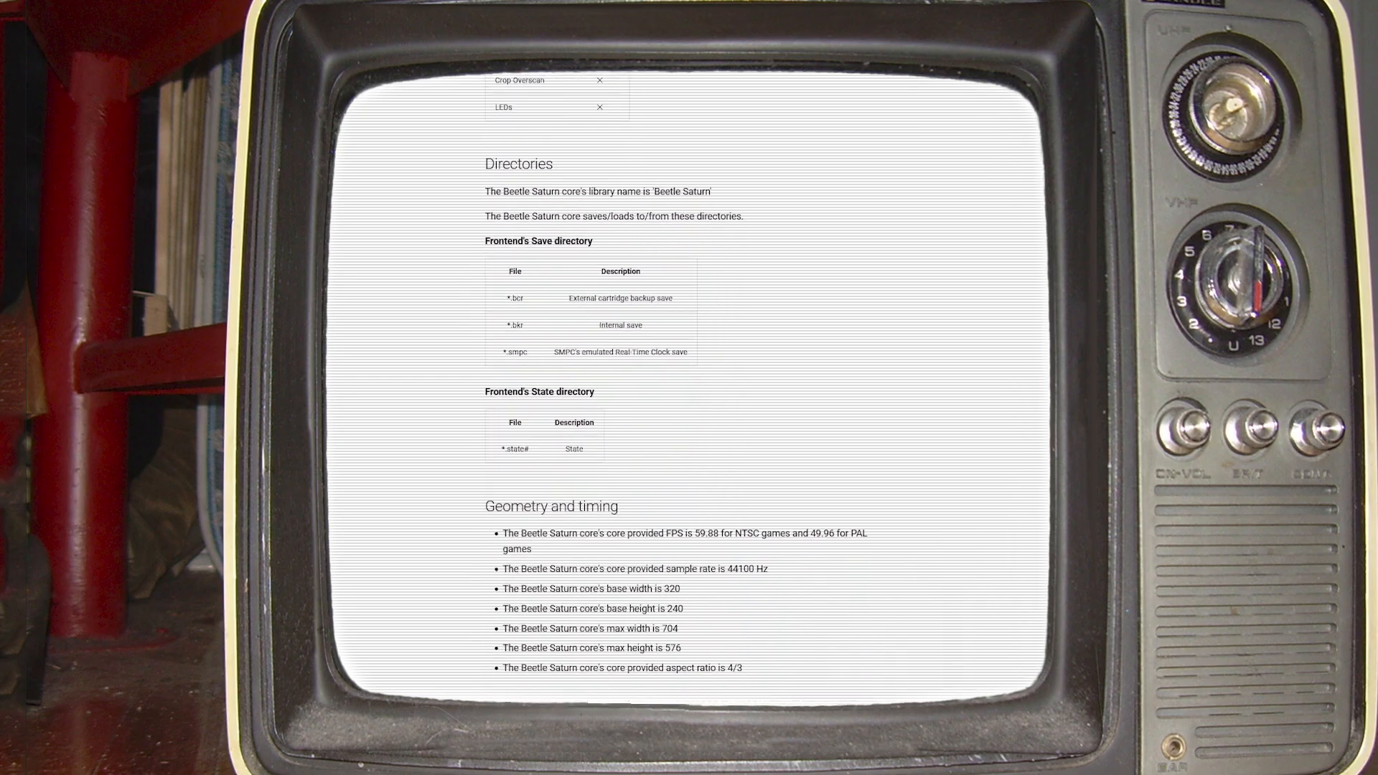
pyautogui.scroll(-3)
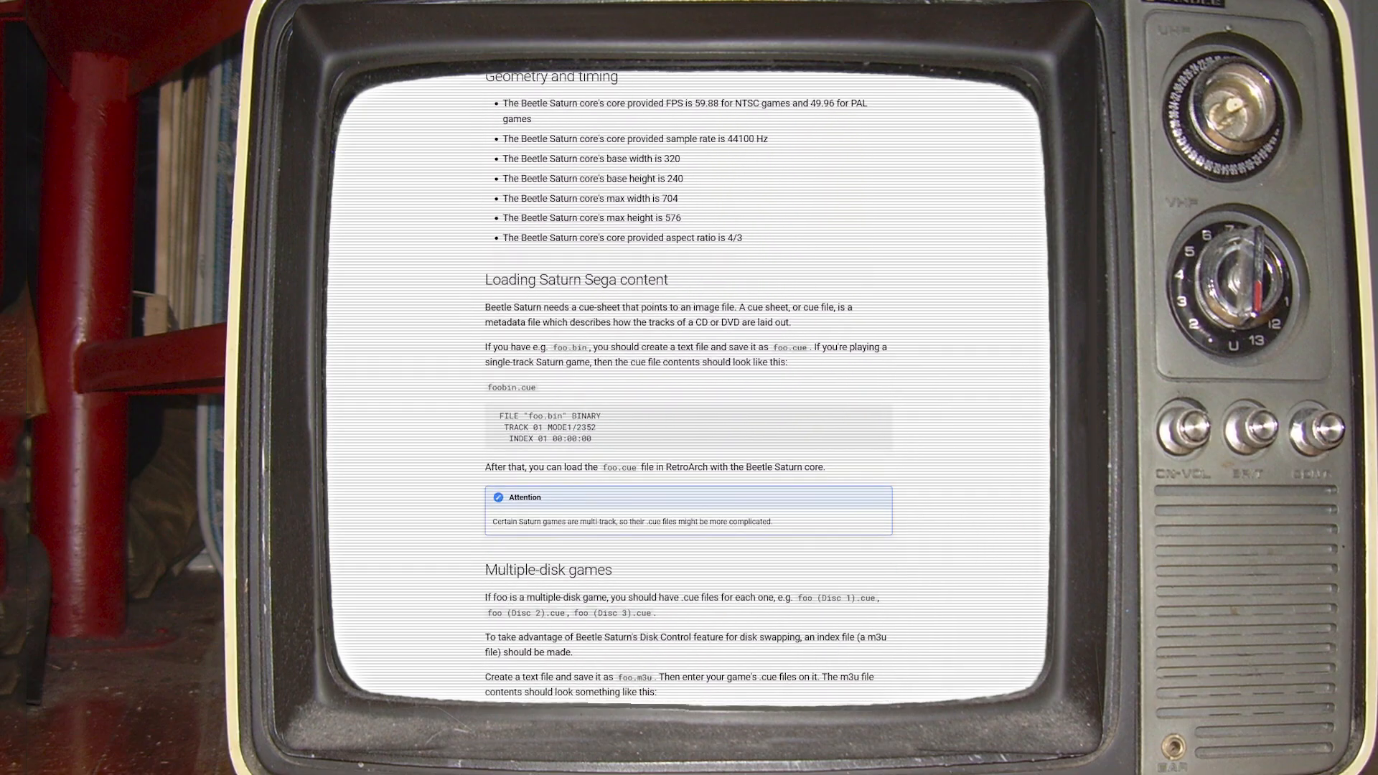
pyautogui.scroll(-3)
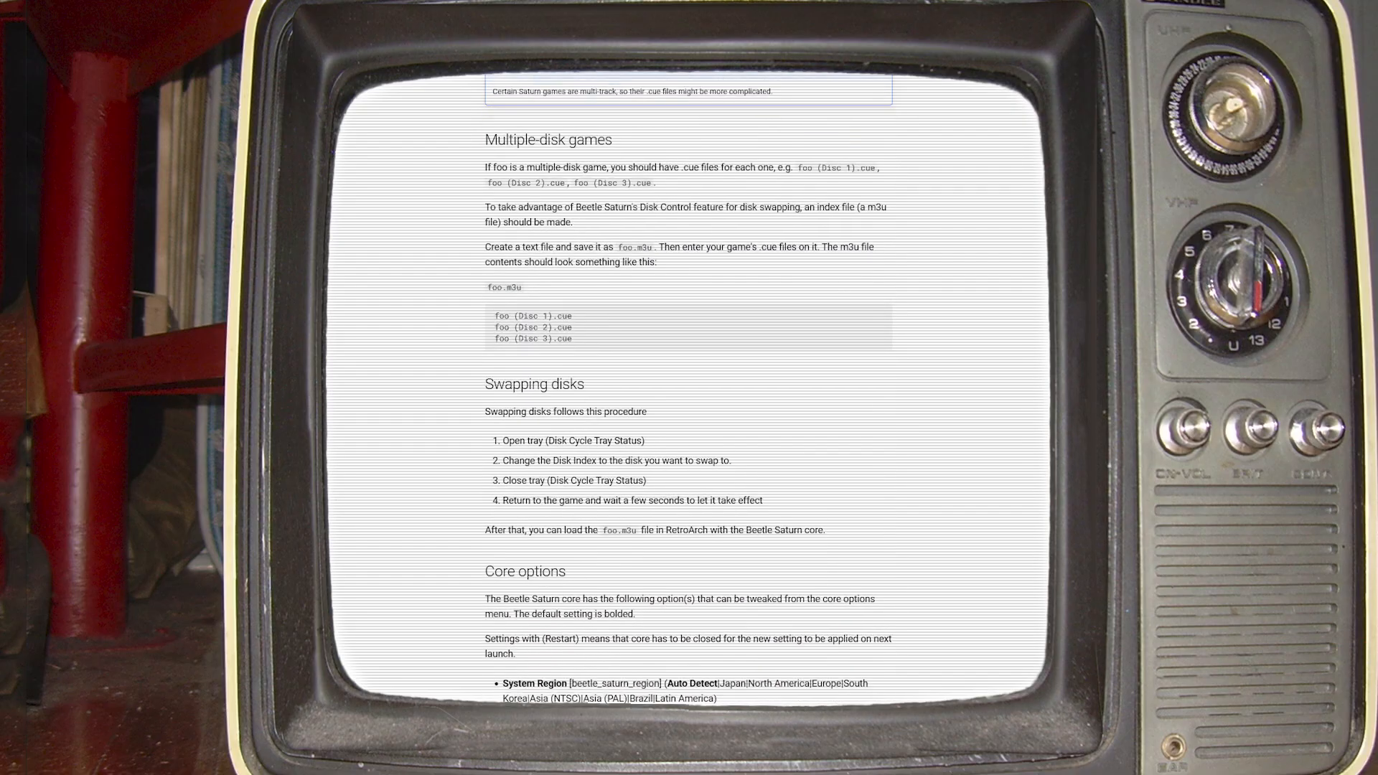
pyautogui.scroll(-3)
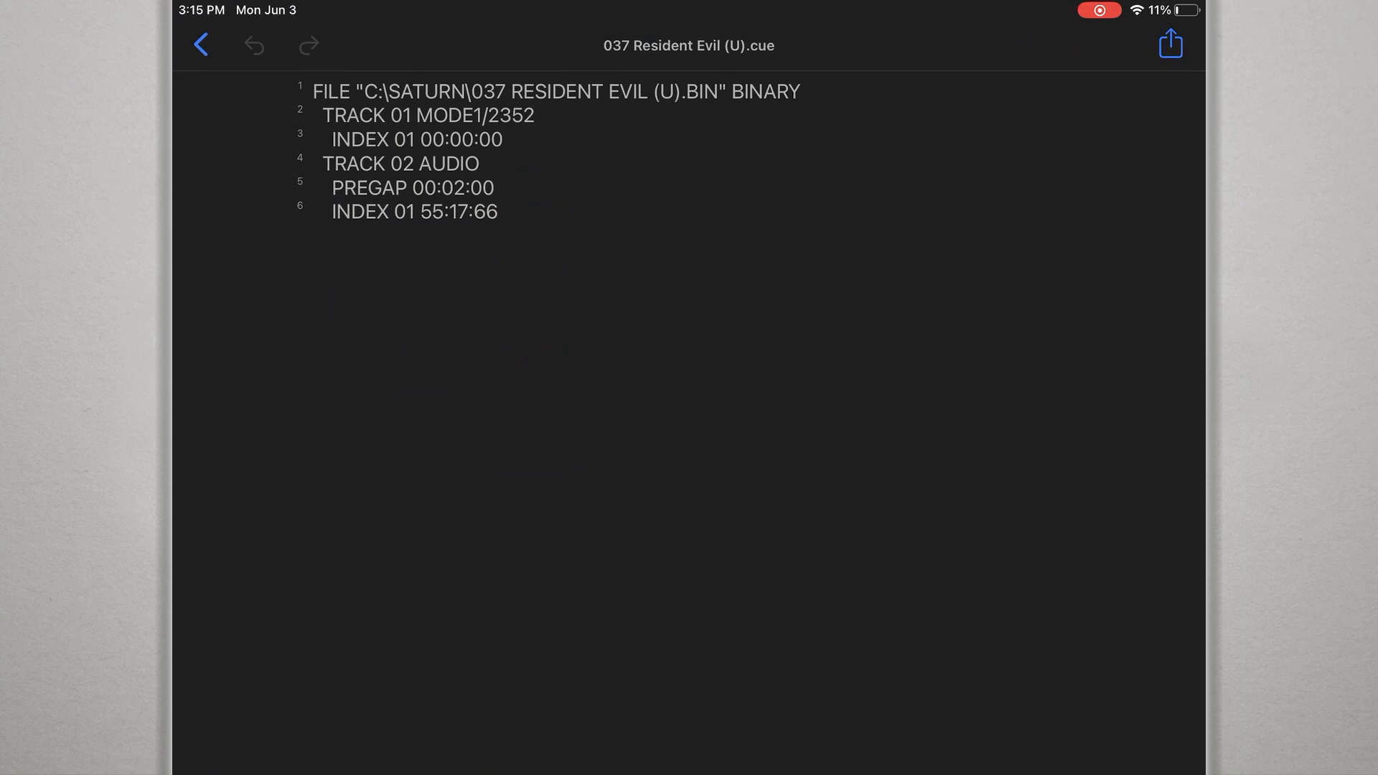
# Step: Delete the C:\SATURN\ folder path from the FILE line of 037 Resident Evil (U).cue
pyautogui.click(470, 92)
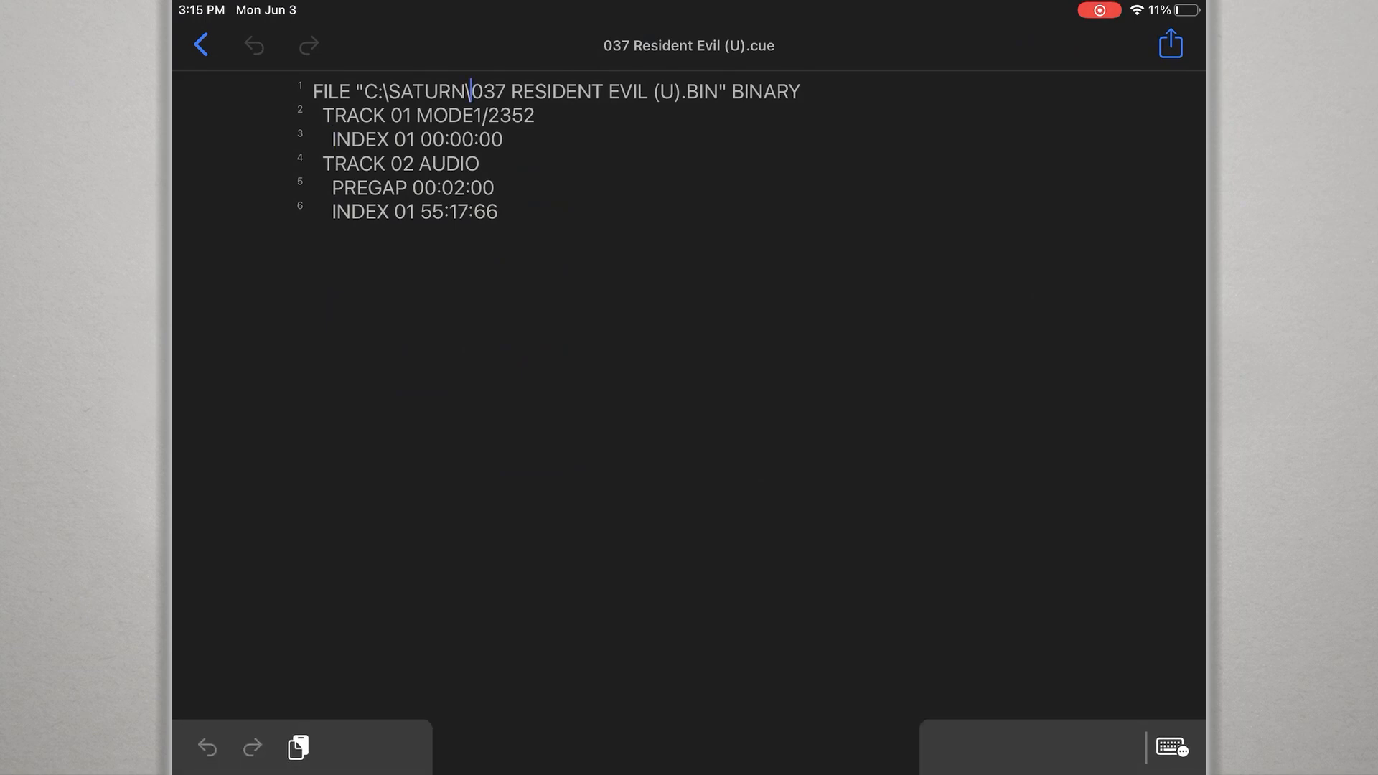
pyautogui.press('backspace')
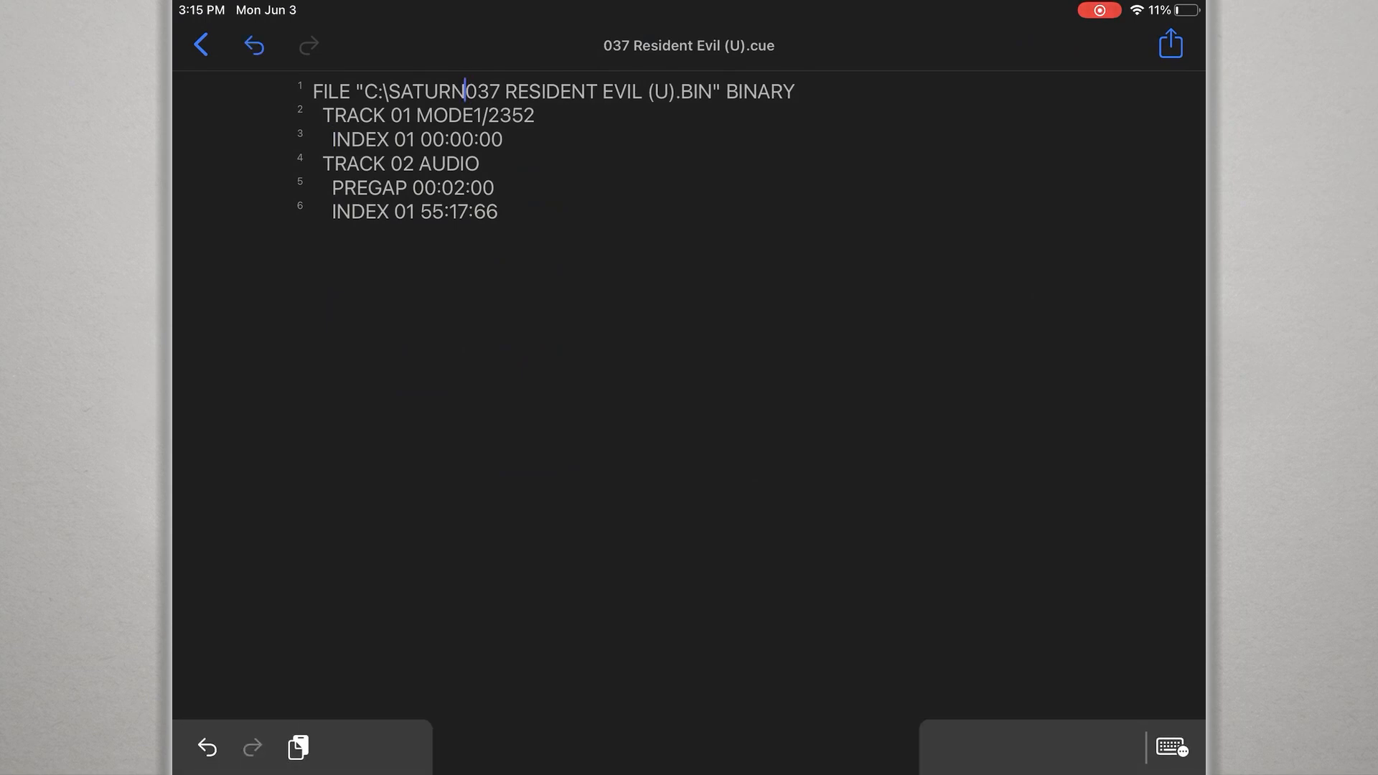
pyautogui.press('backspace')
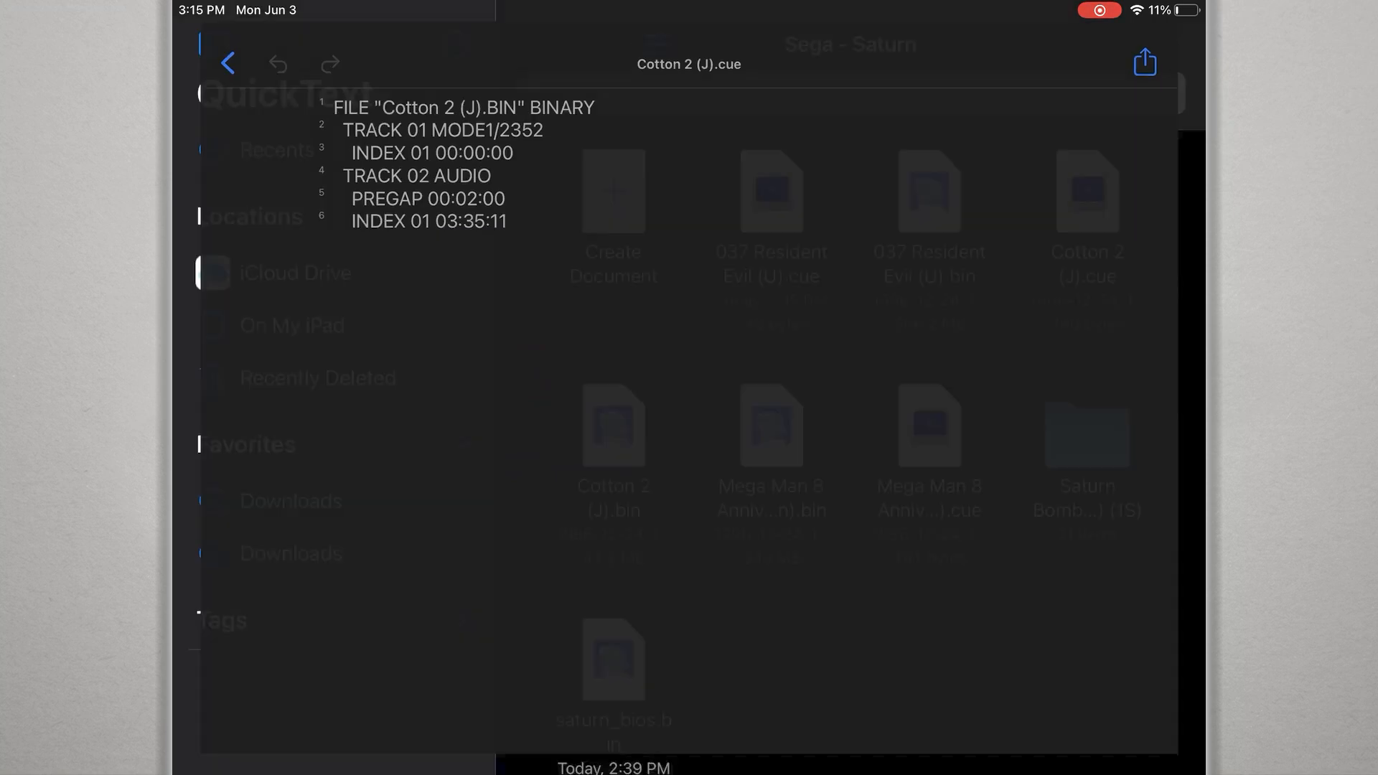
# Step: Check Cotton 2 (J).cue's FILE line, then open the Mega Man 8 Anniversary Collectors Edition cue file
pyautogui.click(226, 62)
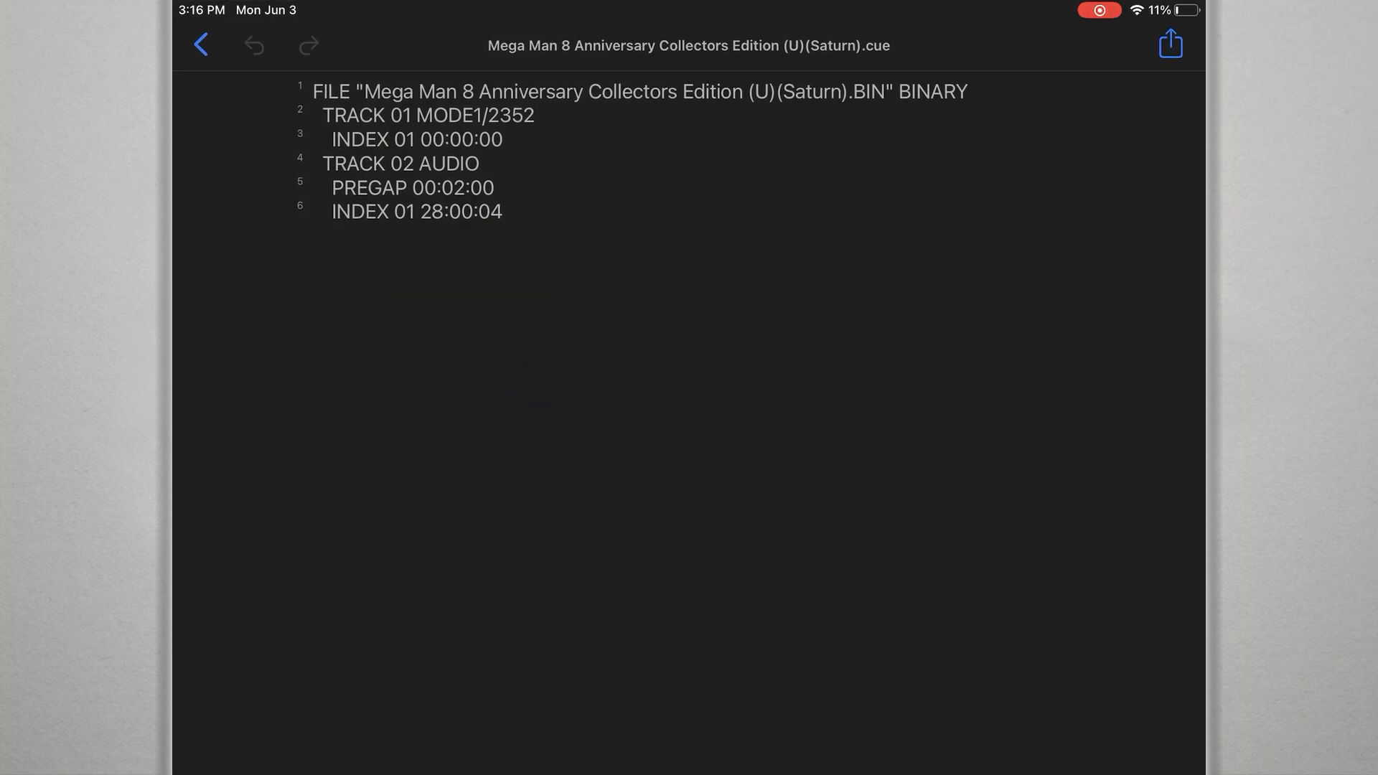
pyautogui.click(199, 45)
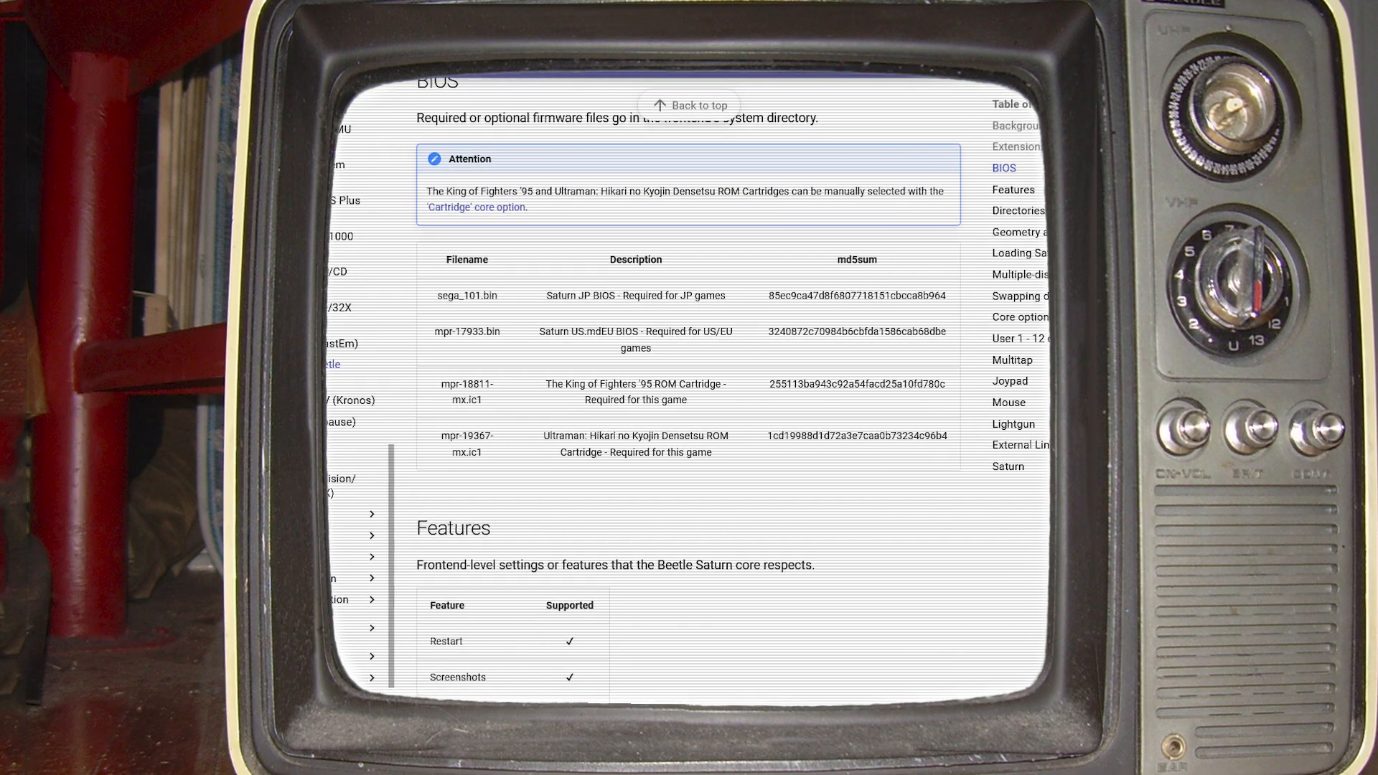
# Step: Scroll back to the BIOS section and zoom in on the Filename/Description/md5sum firmware table
pyautogui.scroll(-3)
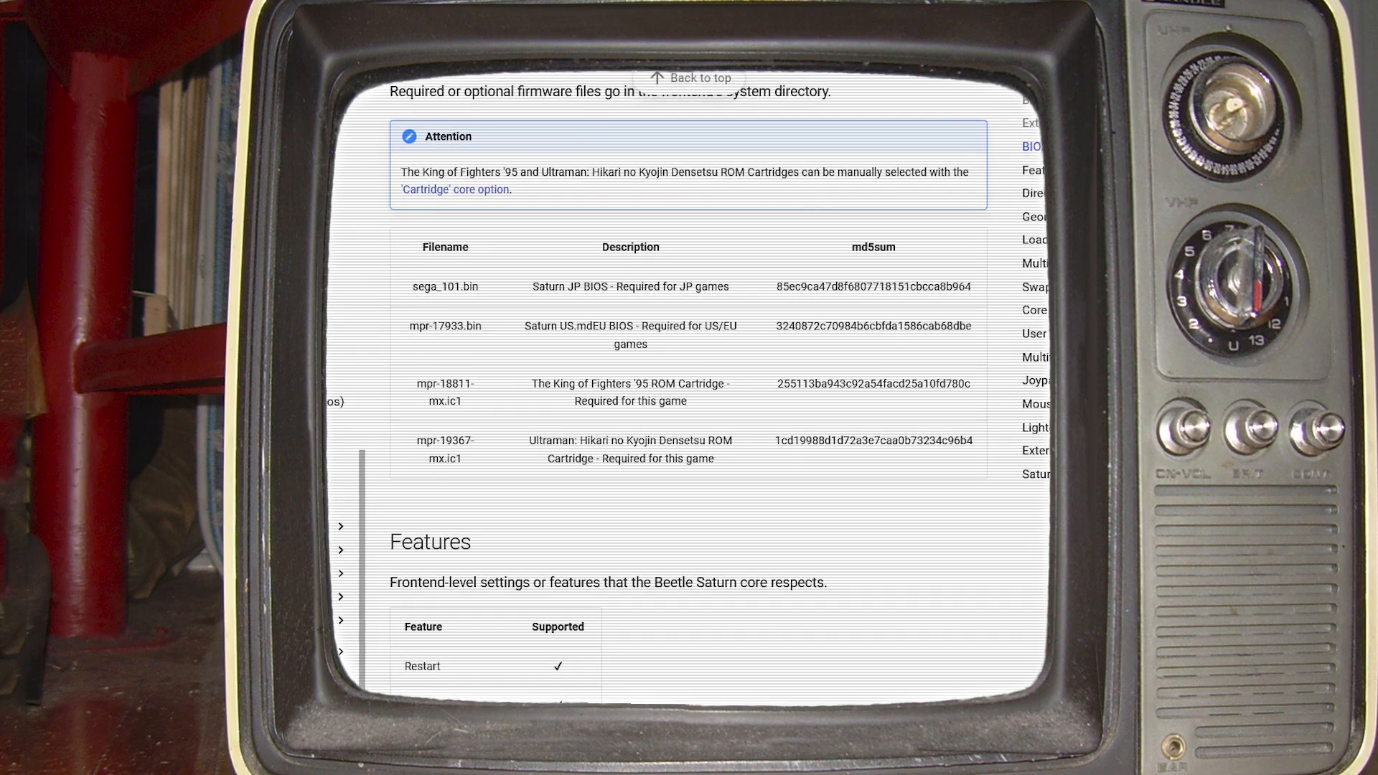
pyautogui.scroll(3)
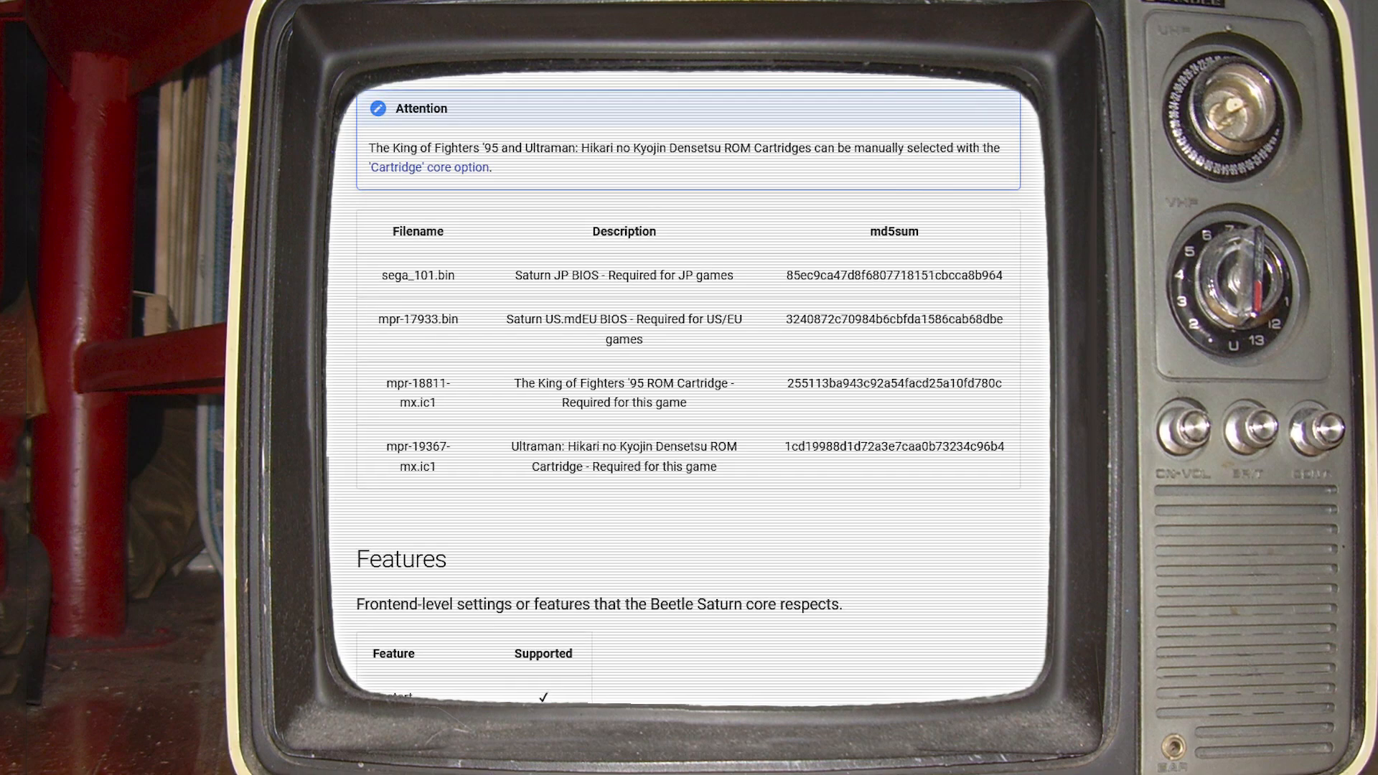
pyautogui.scroll(3)
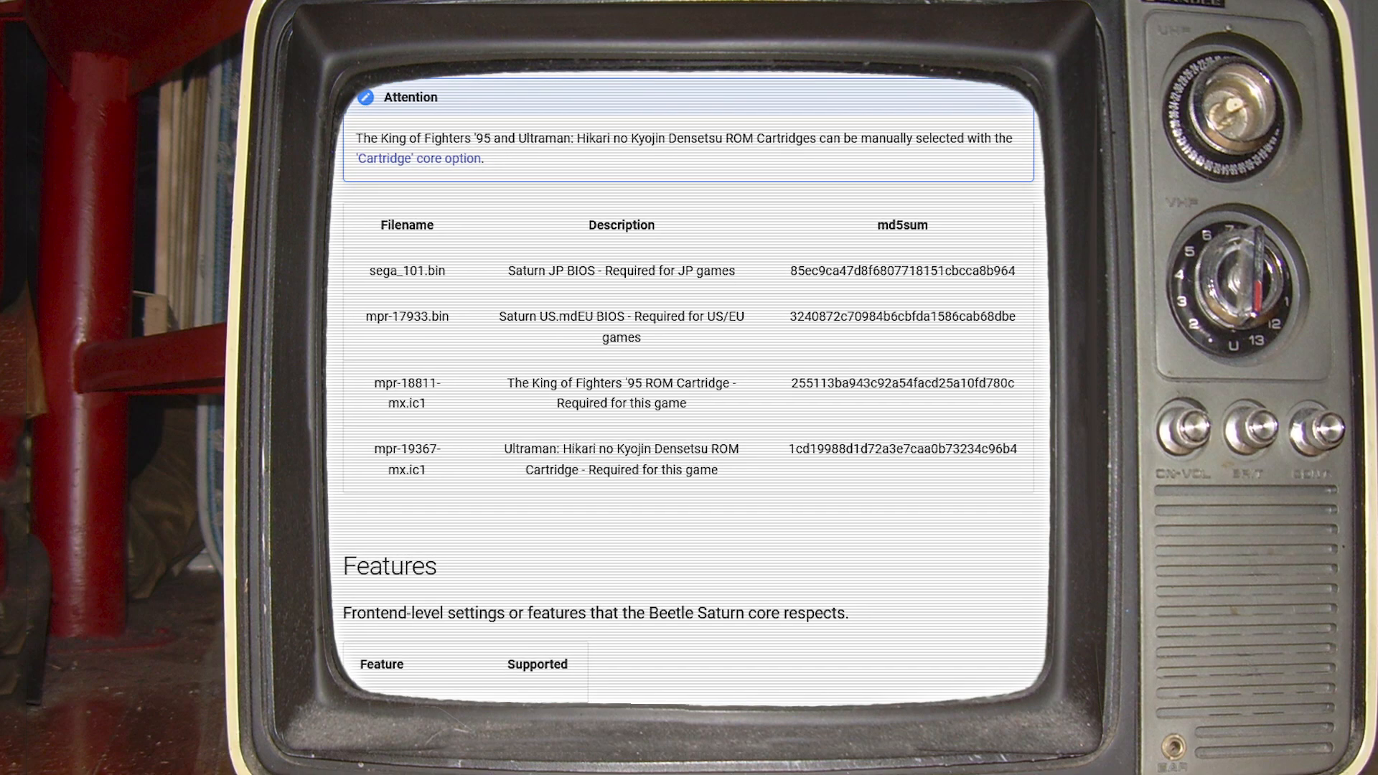
pyautogui.scroll(3)
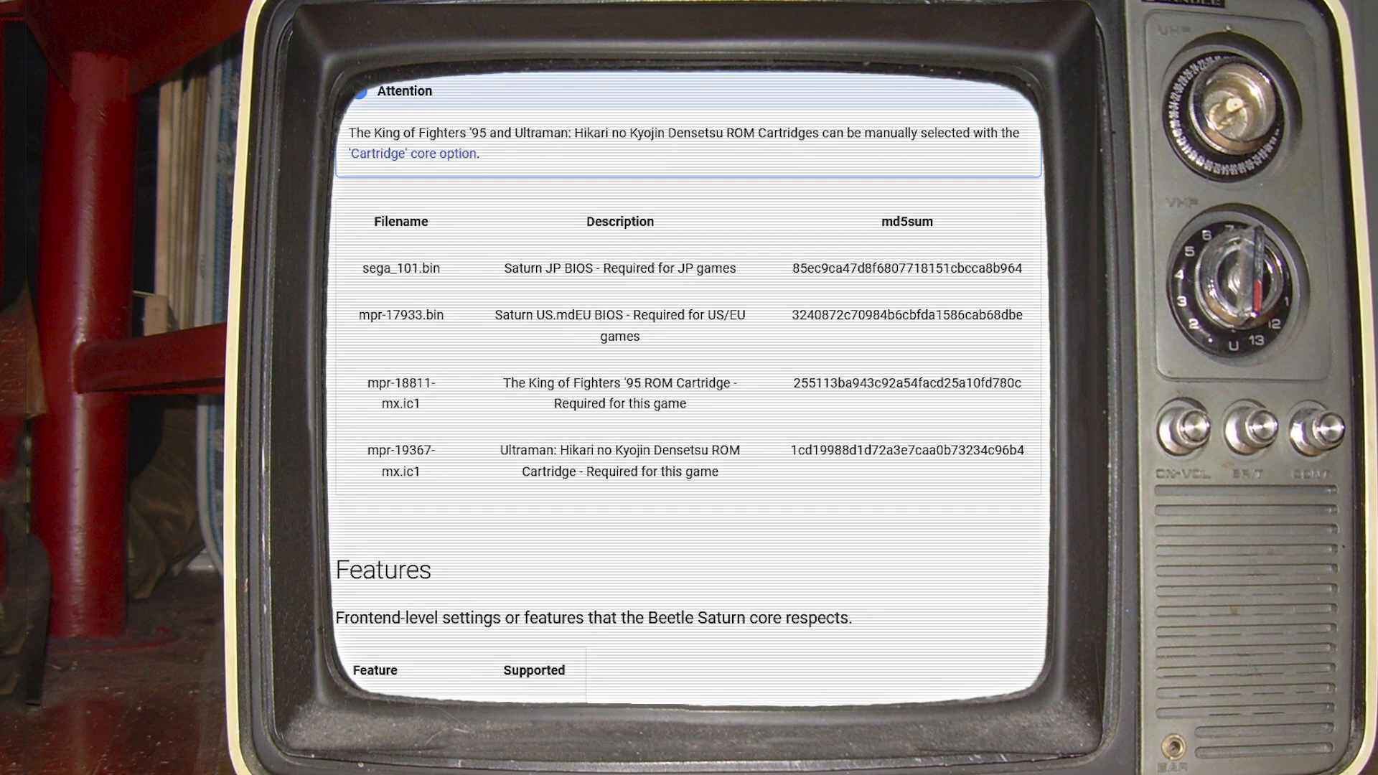
pyautogui.click(907, 260)
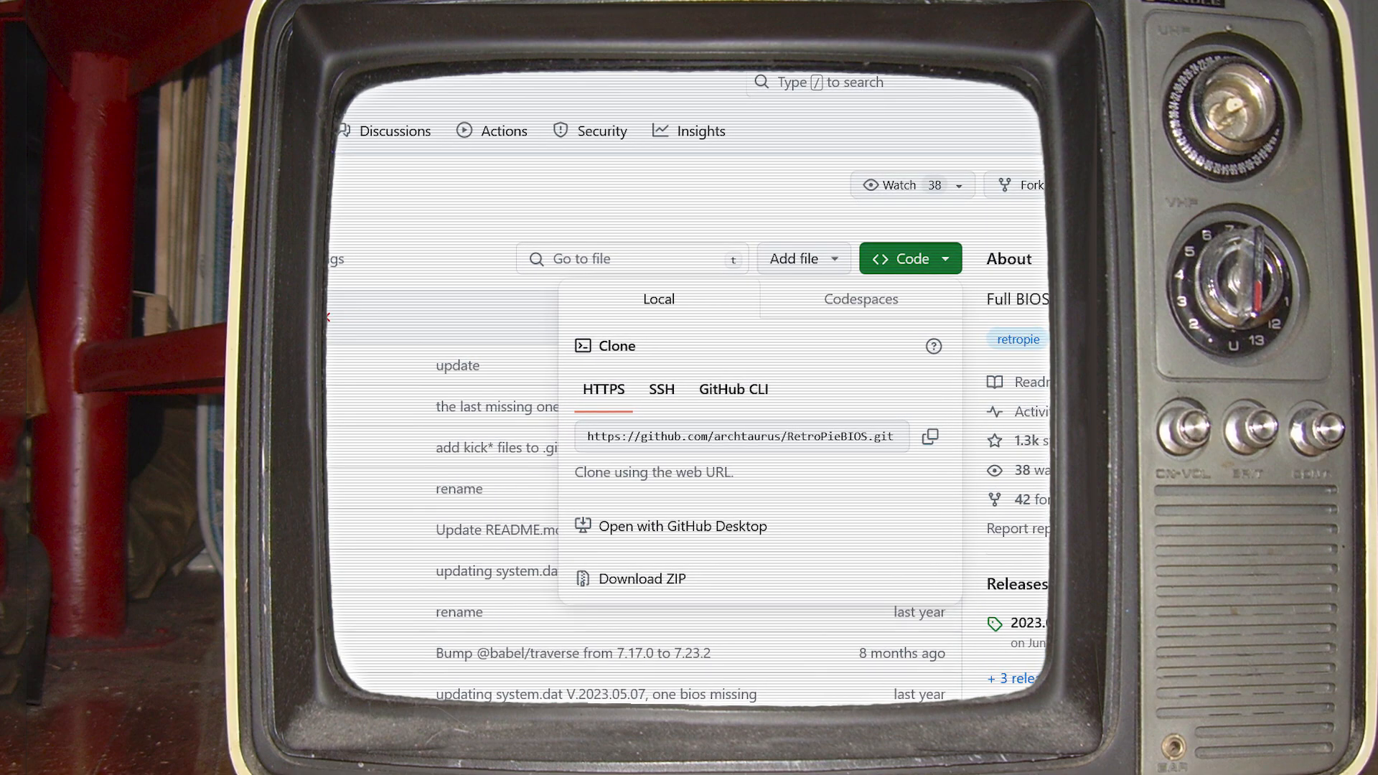
# Step: Scroll the RetroPieBIOS repository page to reach the Code download options with Download ZIP
pyautogui.scroll(-3)
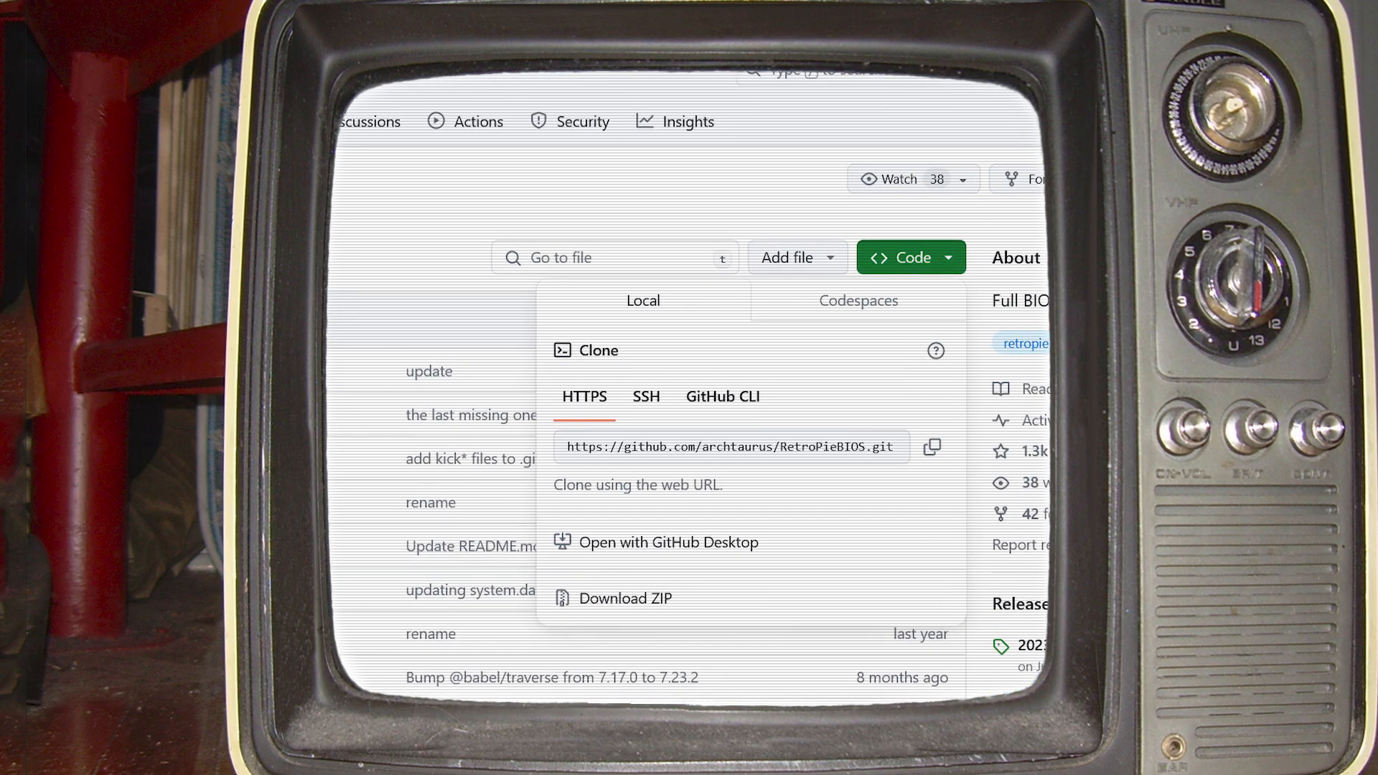
pyautogui.scroll(-3)
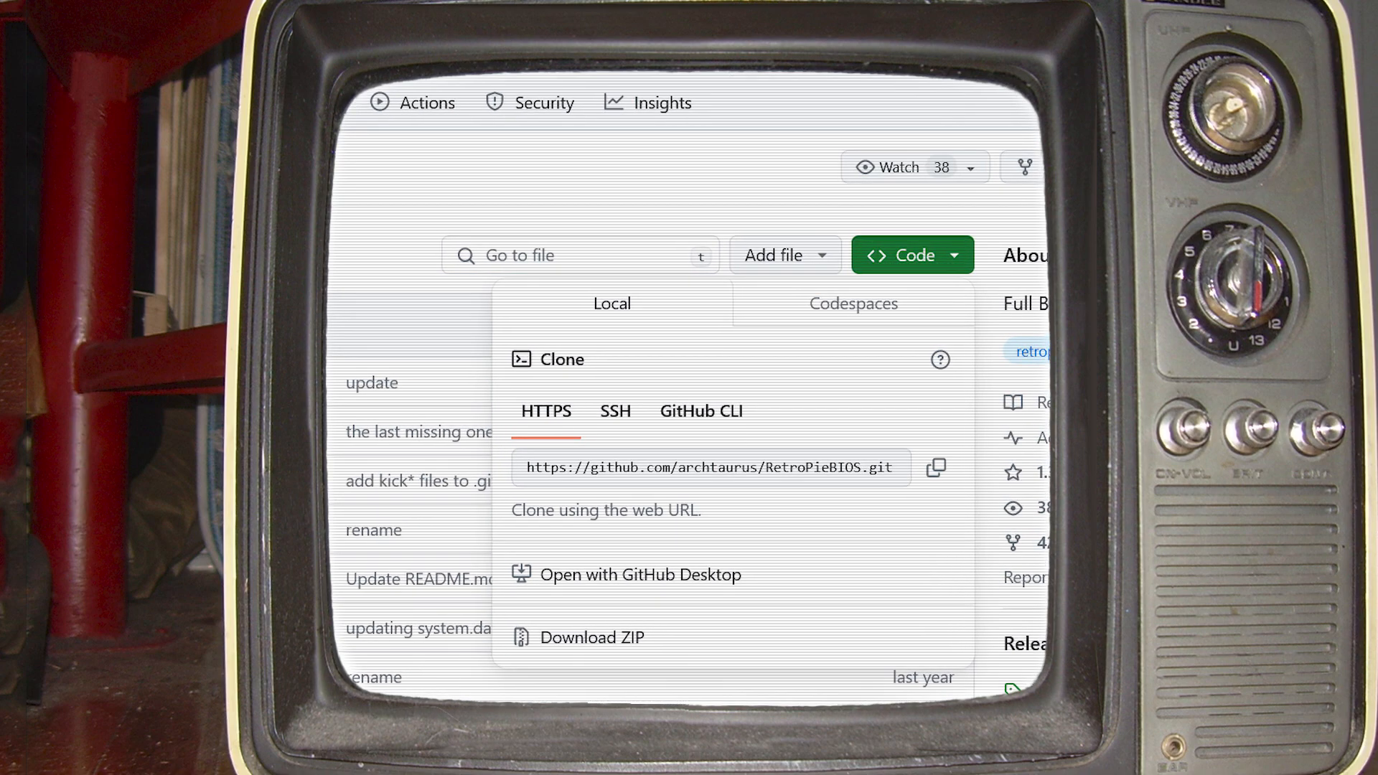
pyautogui.scroll(-3)
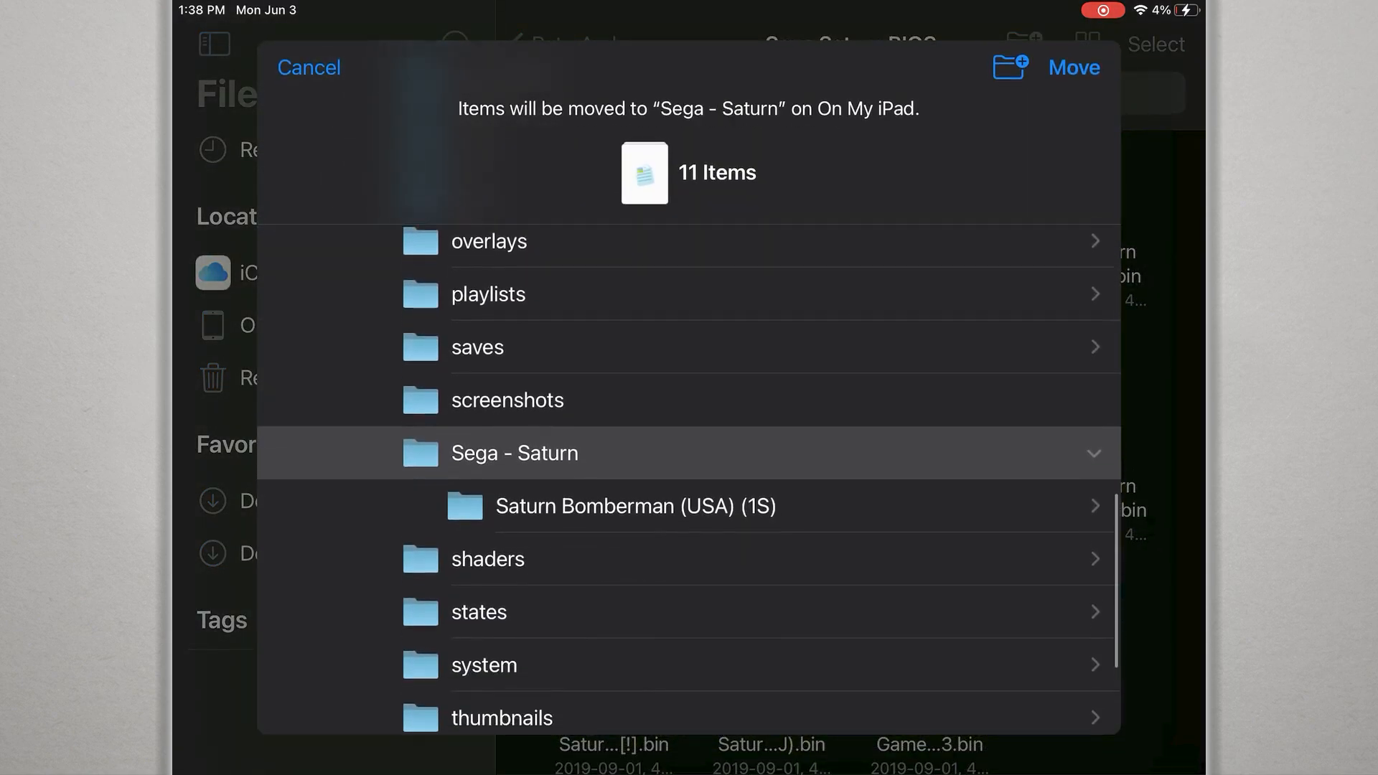
# Step: Choose the system folder on My iPad as the destination for the 11 items being moved
pyautogui.click(484, 664)
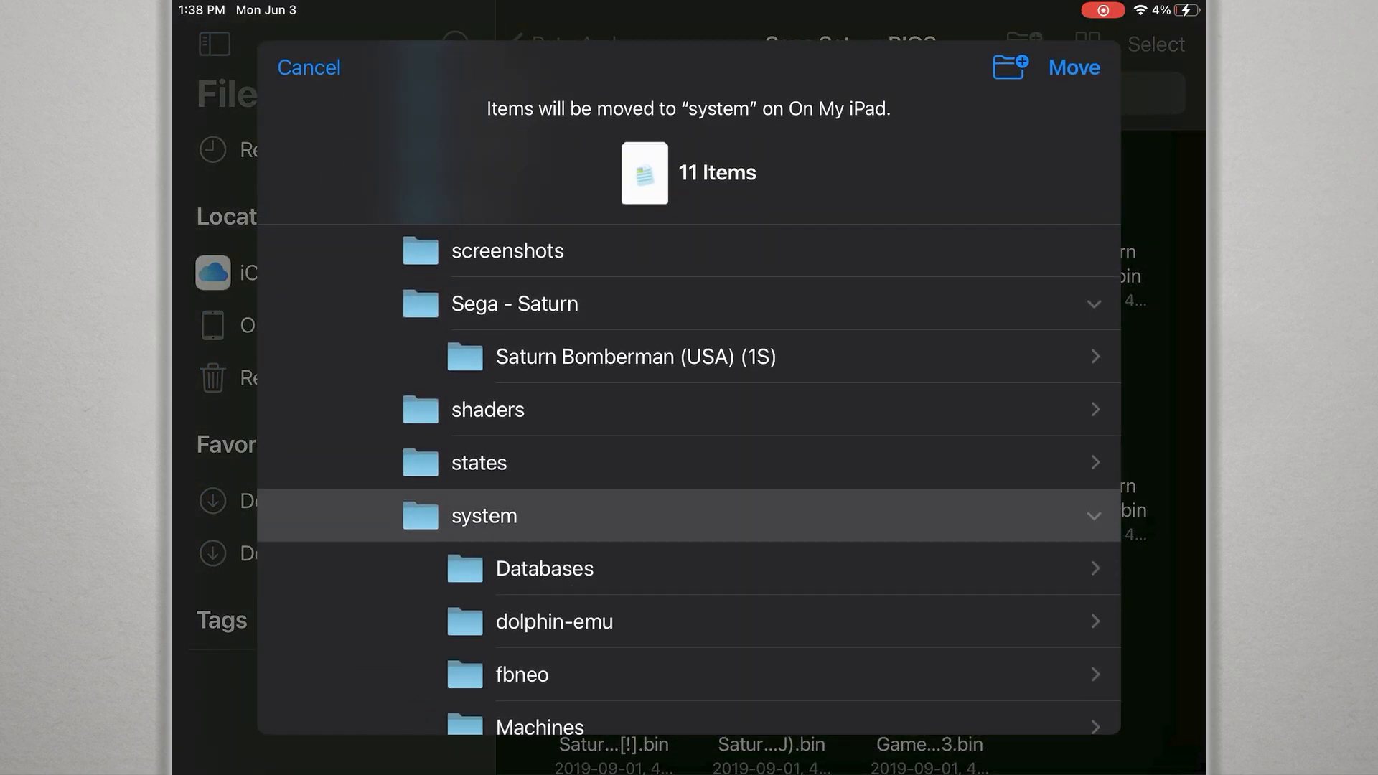